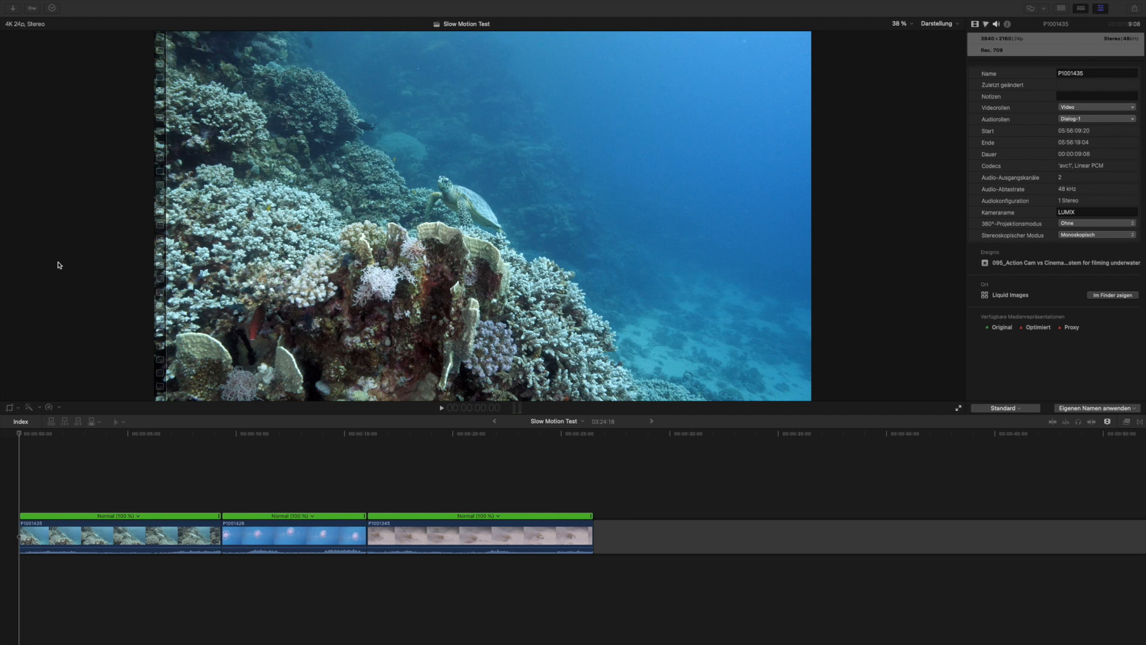
pyautogui.moveTo(122, 438)
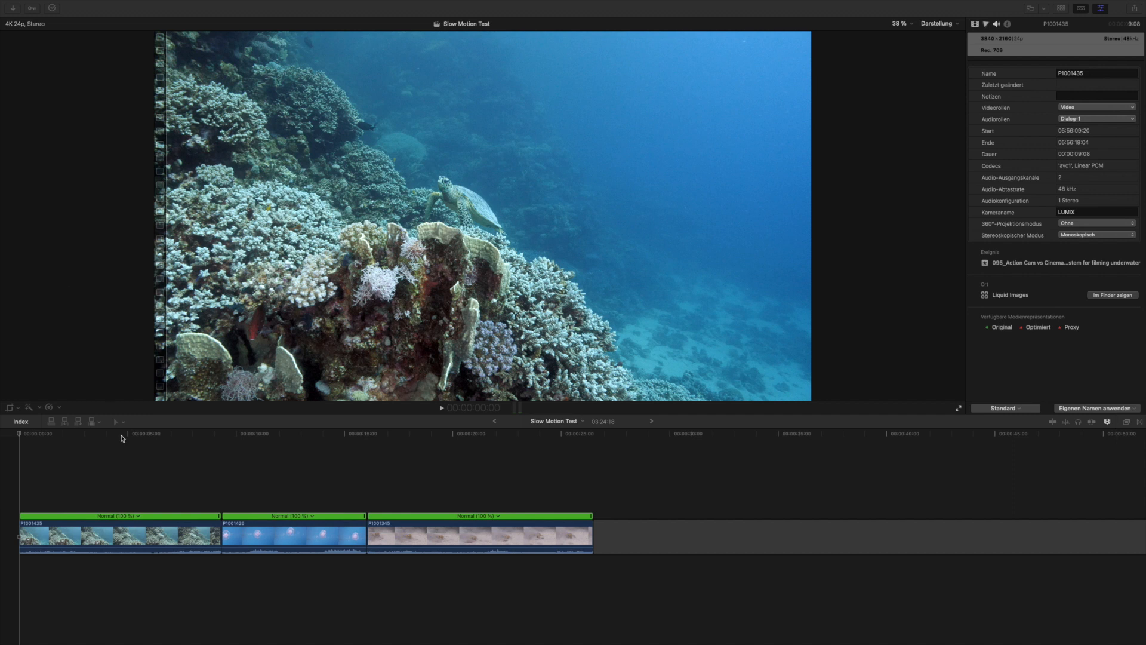
pyautogui.moveTo(128, 461)
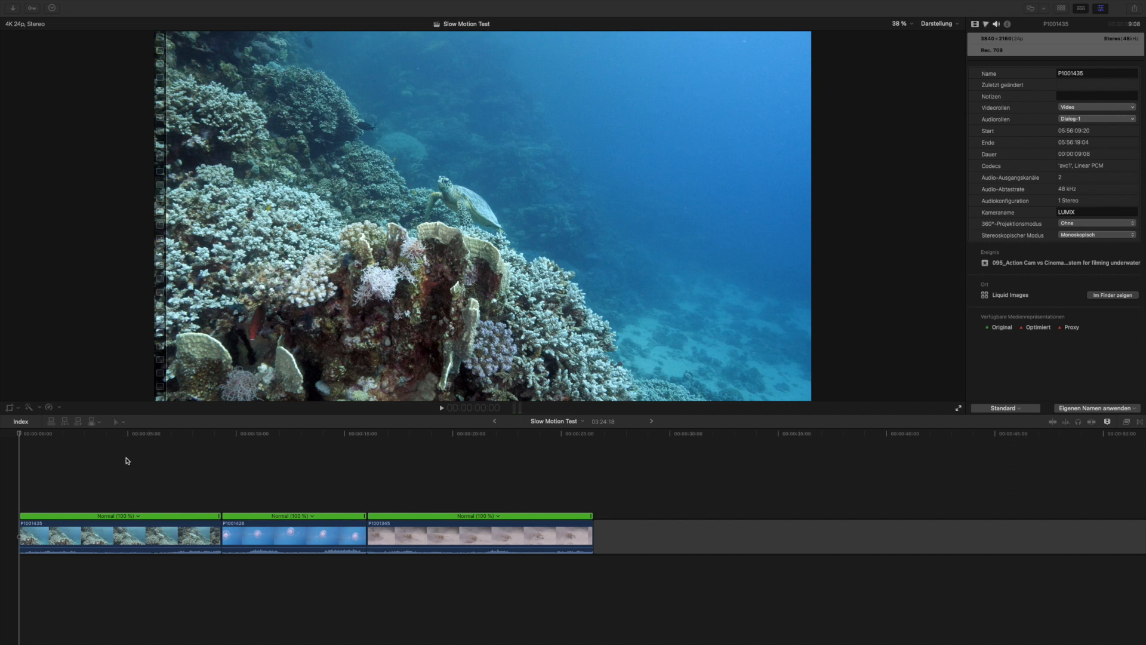
pyautogui.moveTo(131, 523)
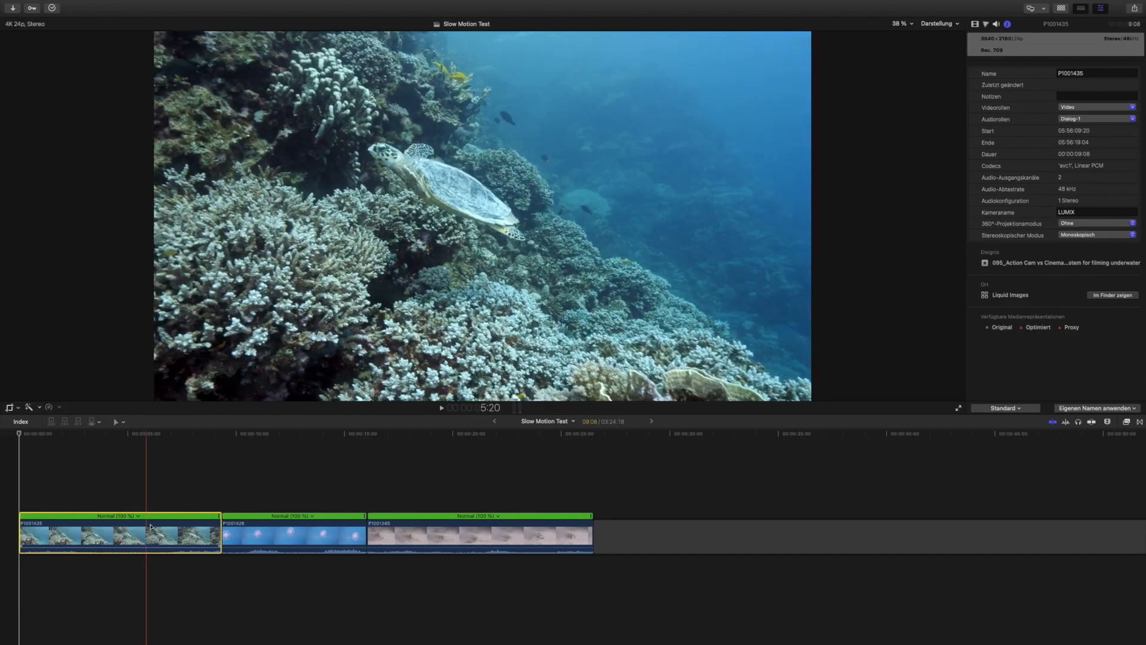
# Select the turtle reef clip and retime it to Langsam 50 % so it doubles in length.
pyautogui.click(299, 536)
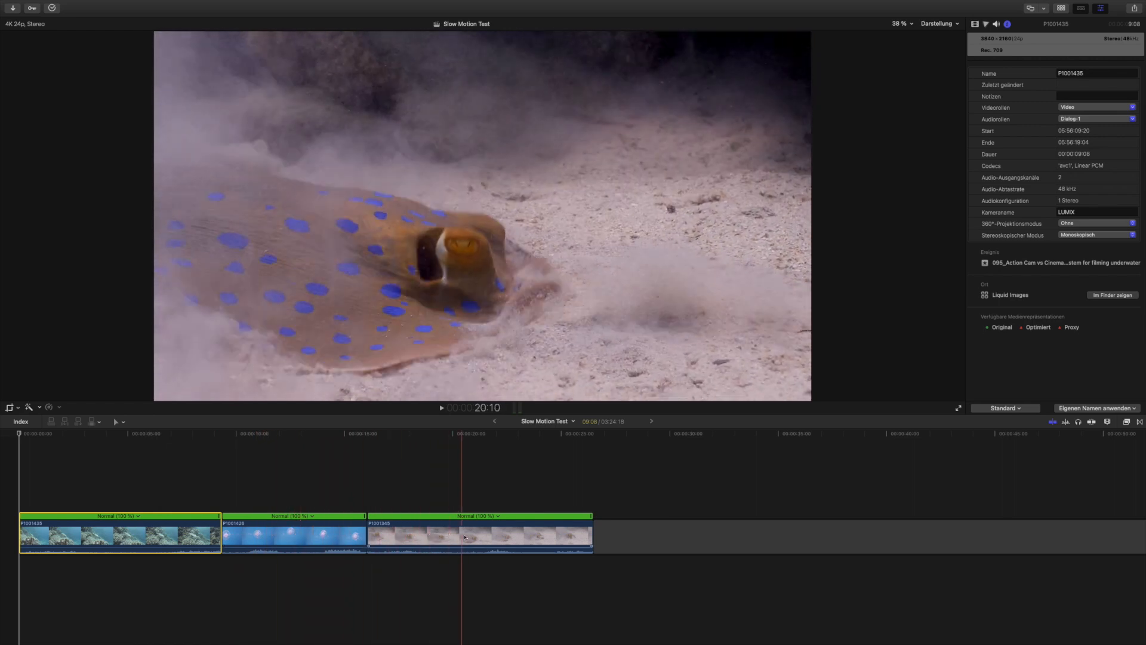
pyautogui.click(323, 534)
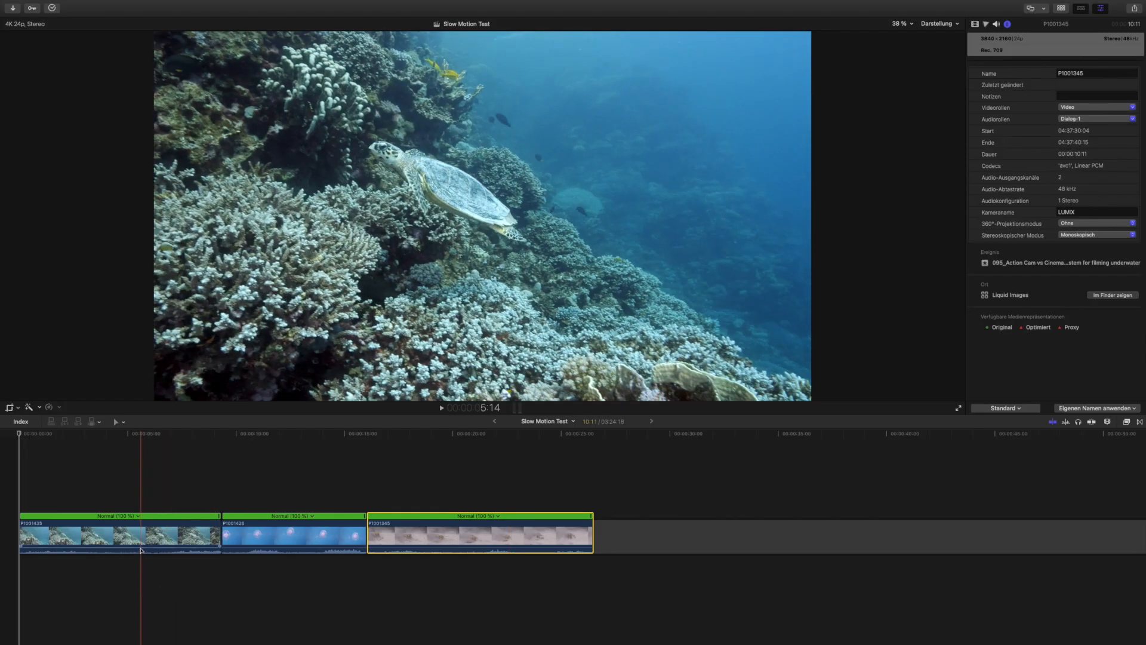
pyautogui.click(120, 533)
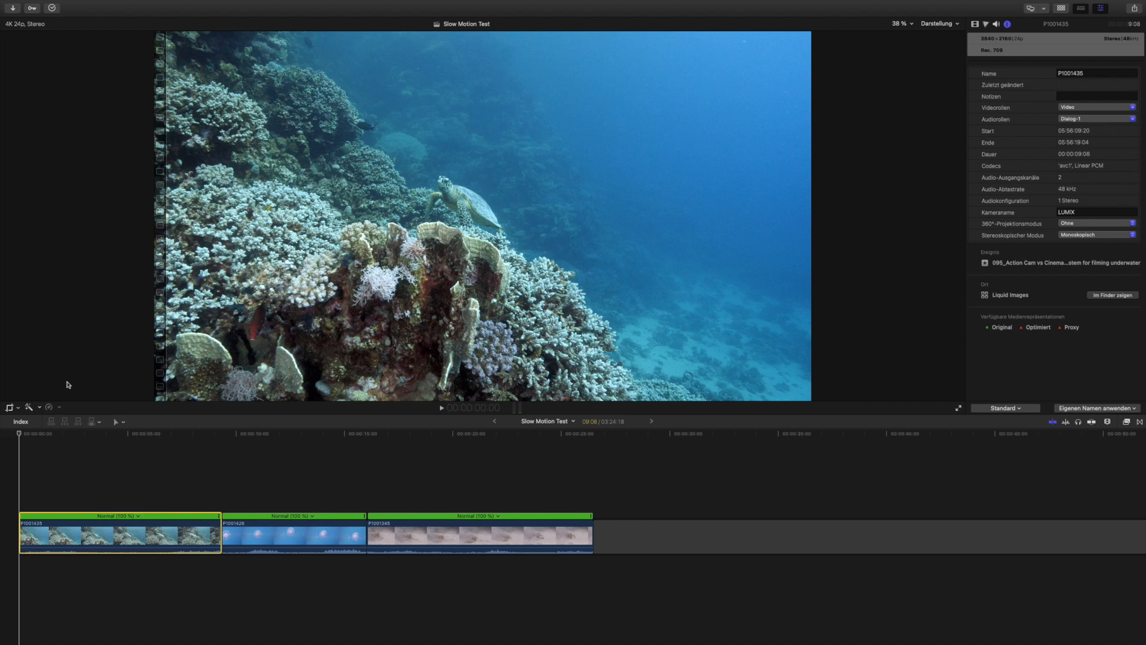
pyautogui.moveTo(92, 338)
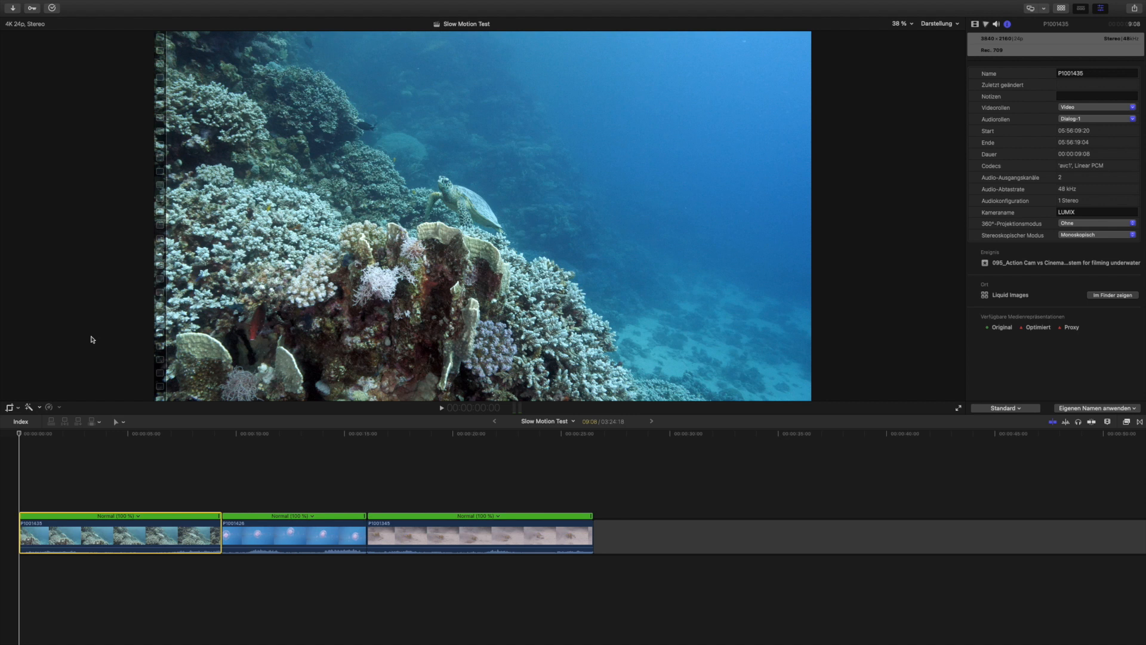
pyautogui.moveTo(90, 379)
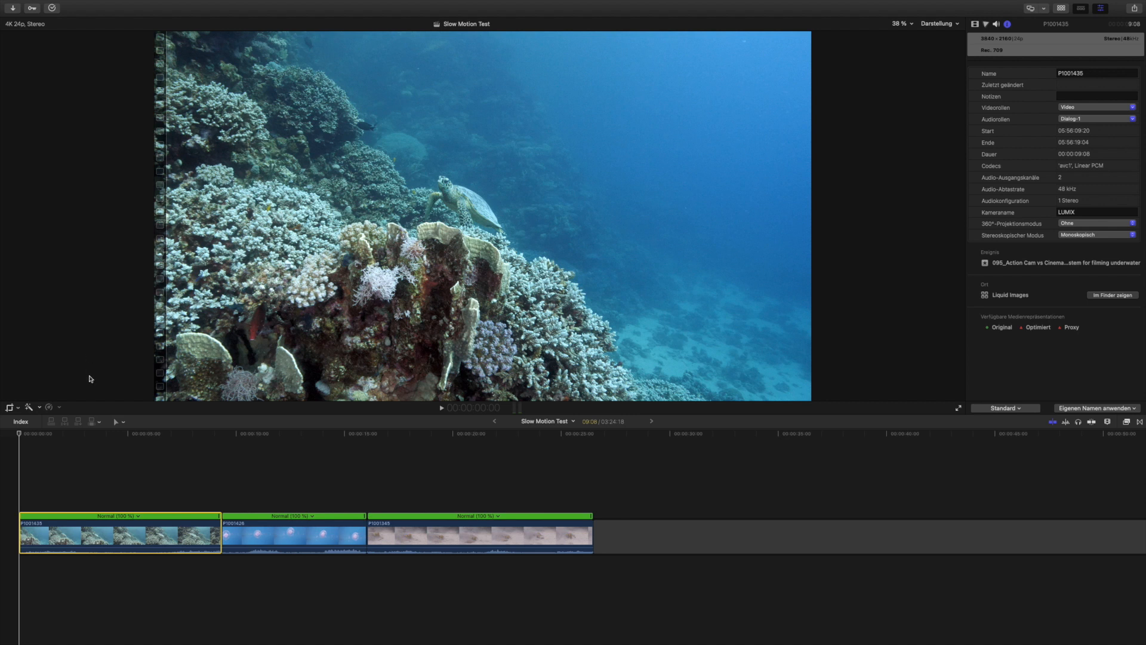
pyautogui.moveTo(61, 409)
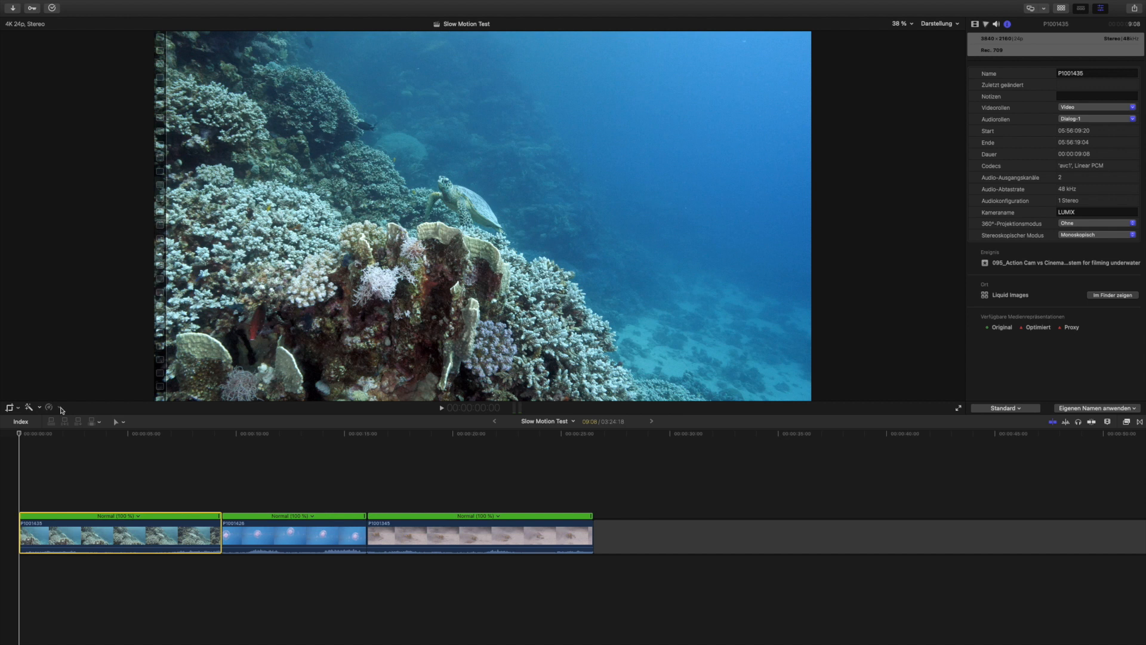
pyautogui.moveTo(50, 407)
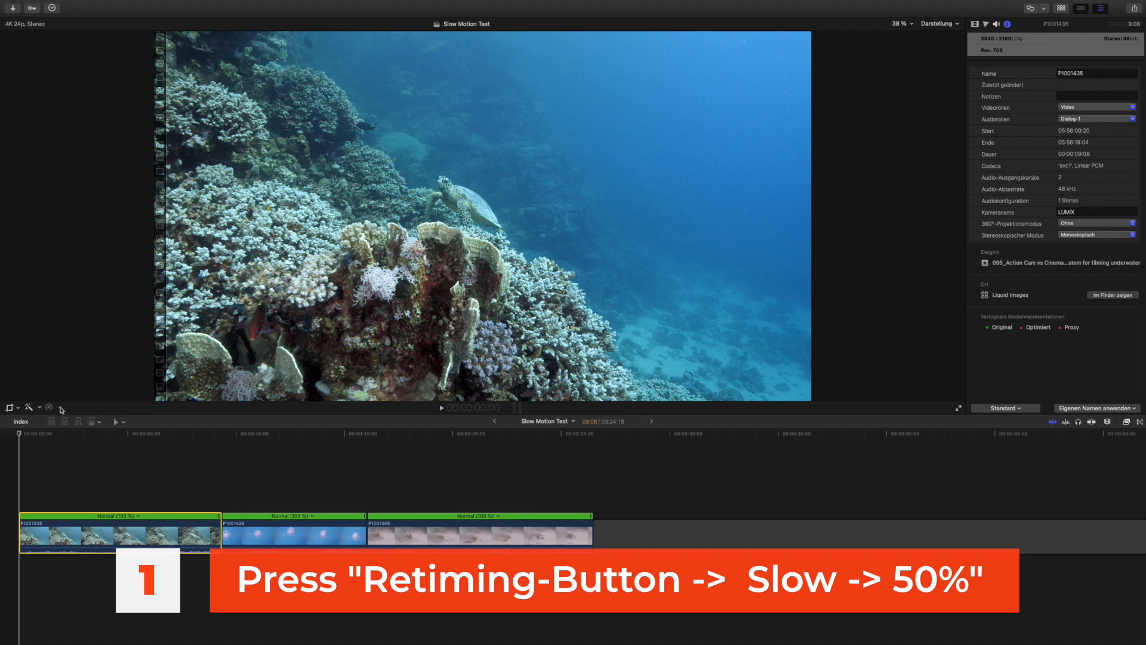
pyautogui.click(47, 407)
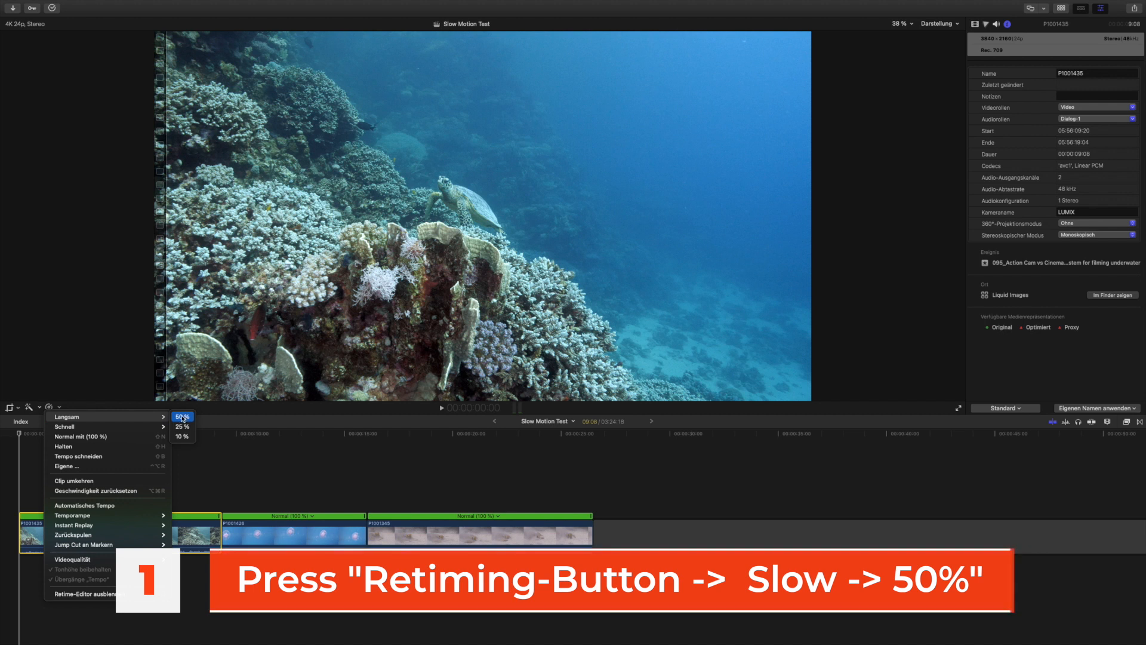
pyautogui.click(181, 435)
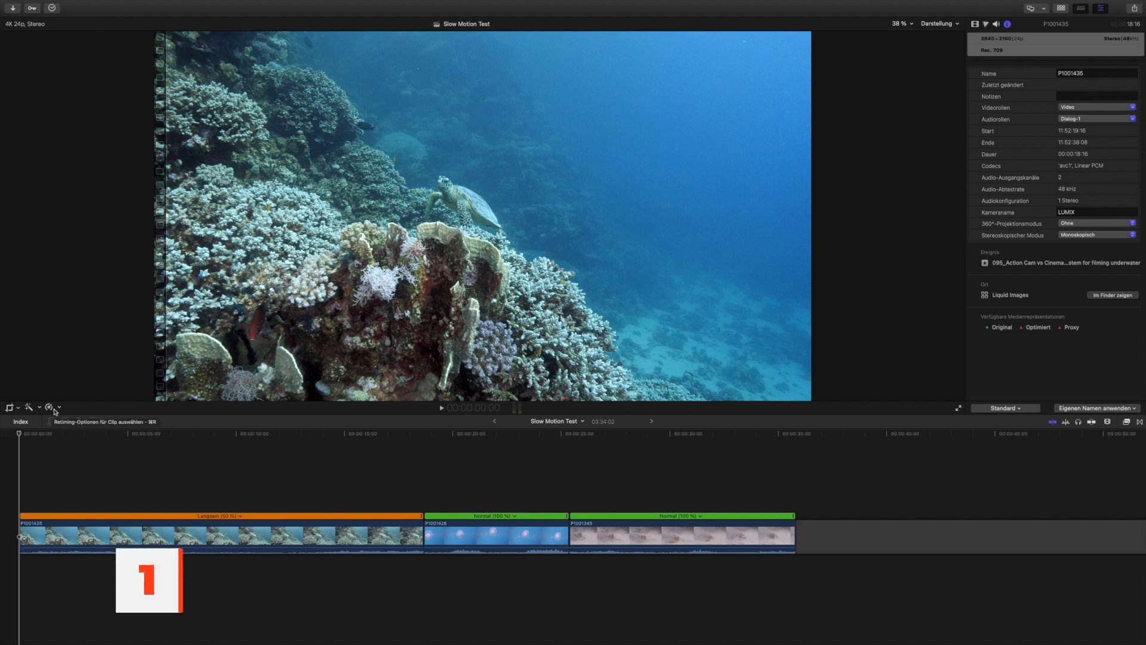
# Set the turtle clip's Videoqualität to Optischer Fluss and play it through to the end.
pyautogui.click(47, 407)
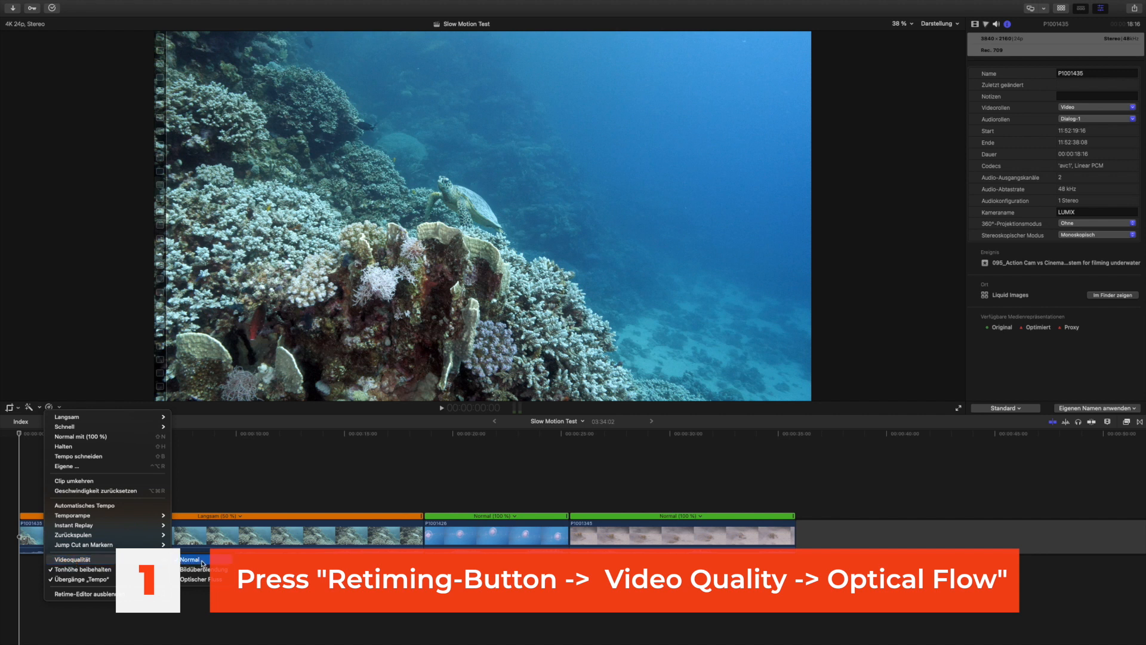
pyautogui.moveTo(202, 580)
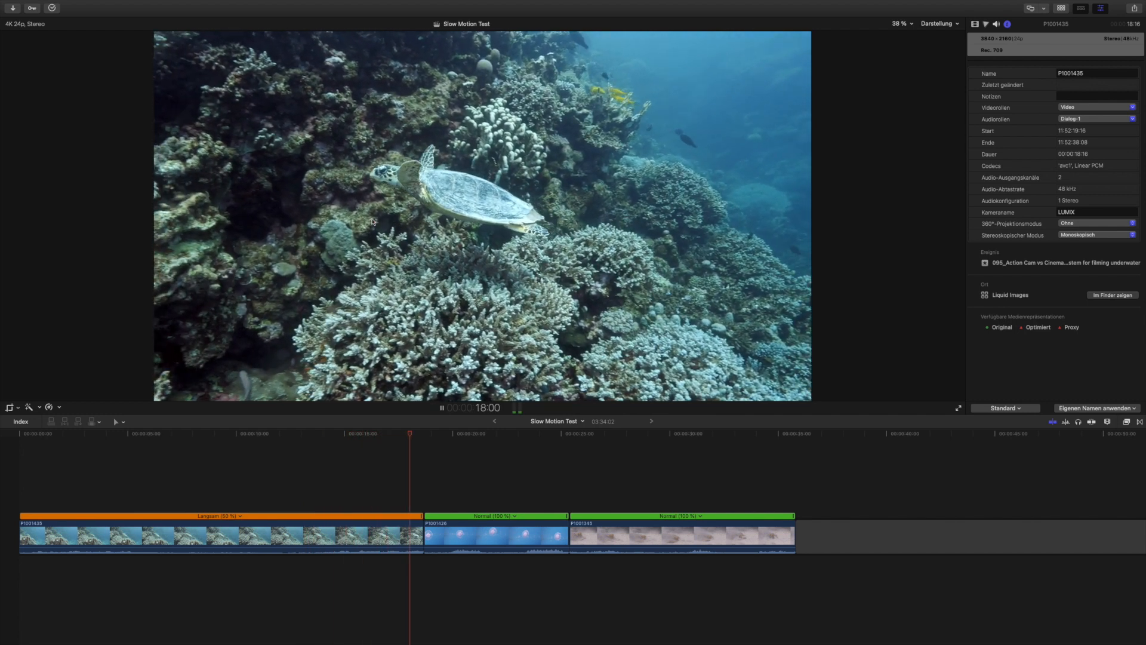
pyautogui.click(442, 407)
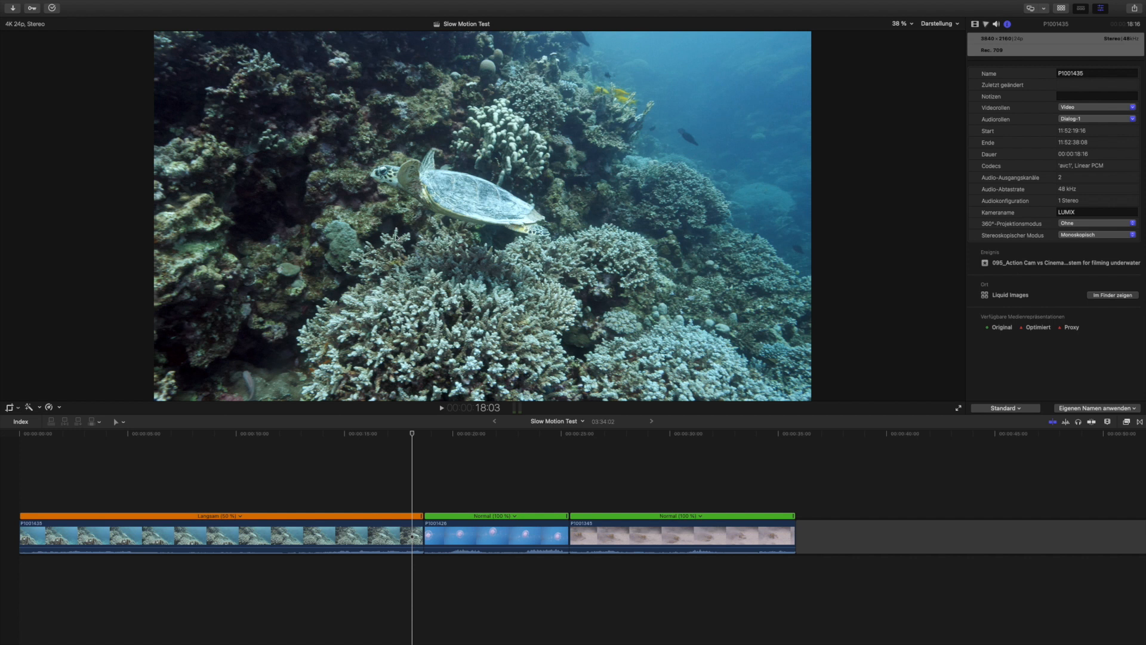
# Select the jellyfish clip and retime it to Langsam 50 %.
pyautogui.click(438, 531)
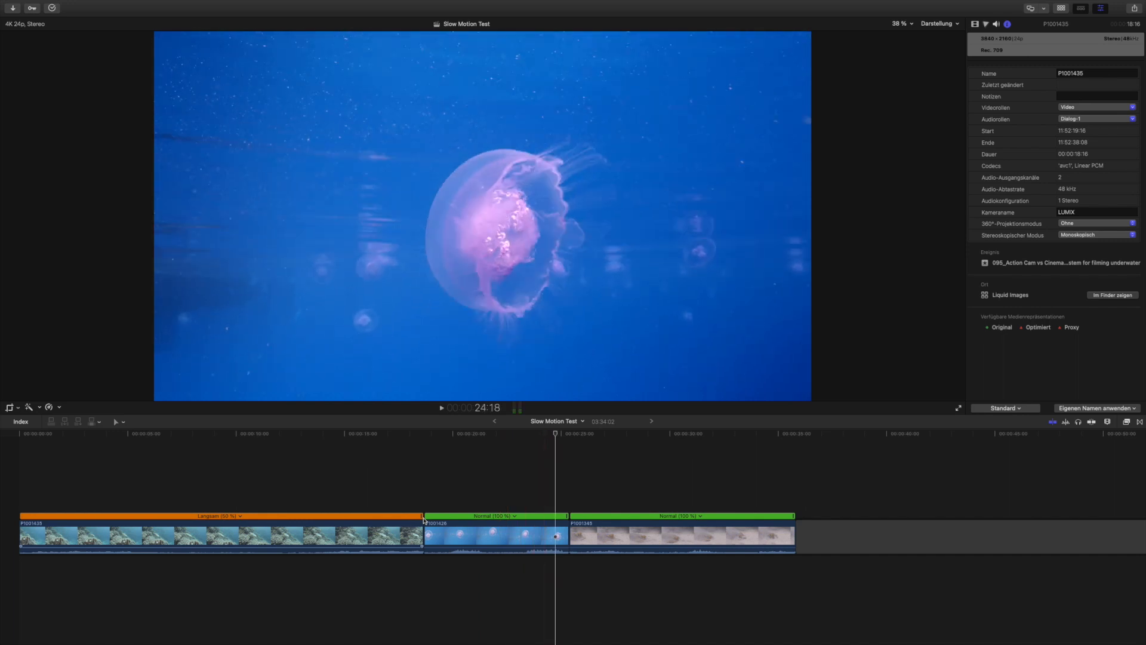
pyautogui.click(497, 536)
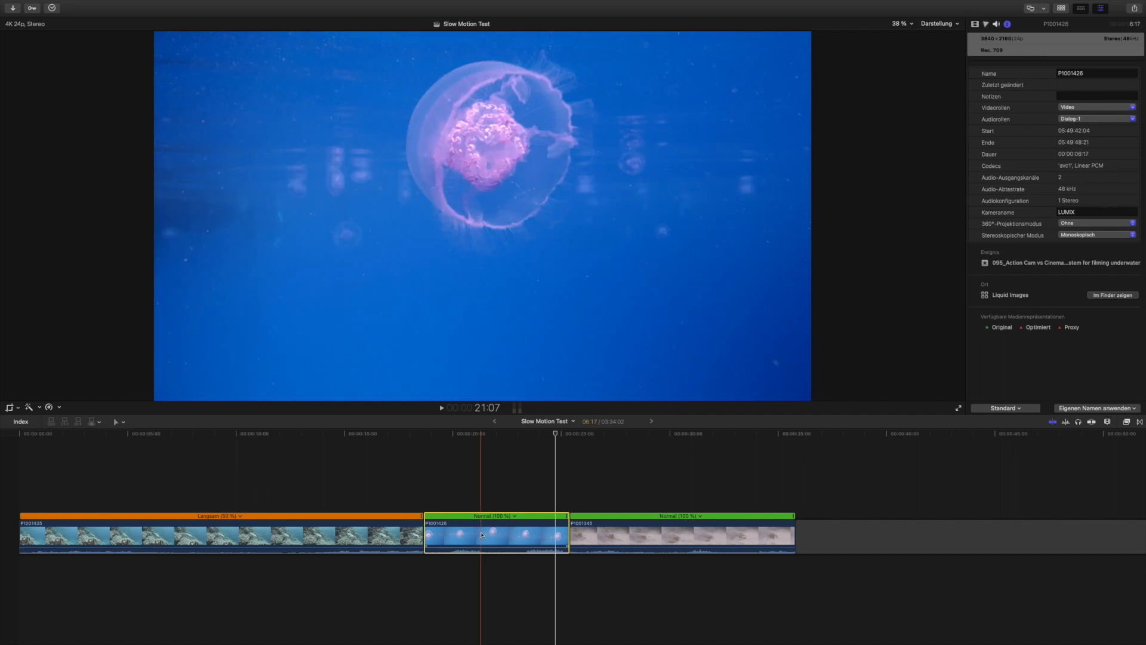
pyautogui.click(48, 407)
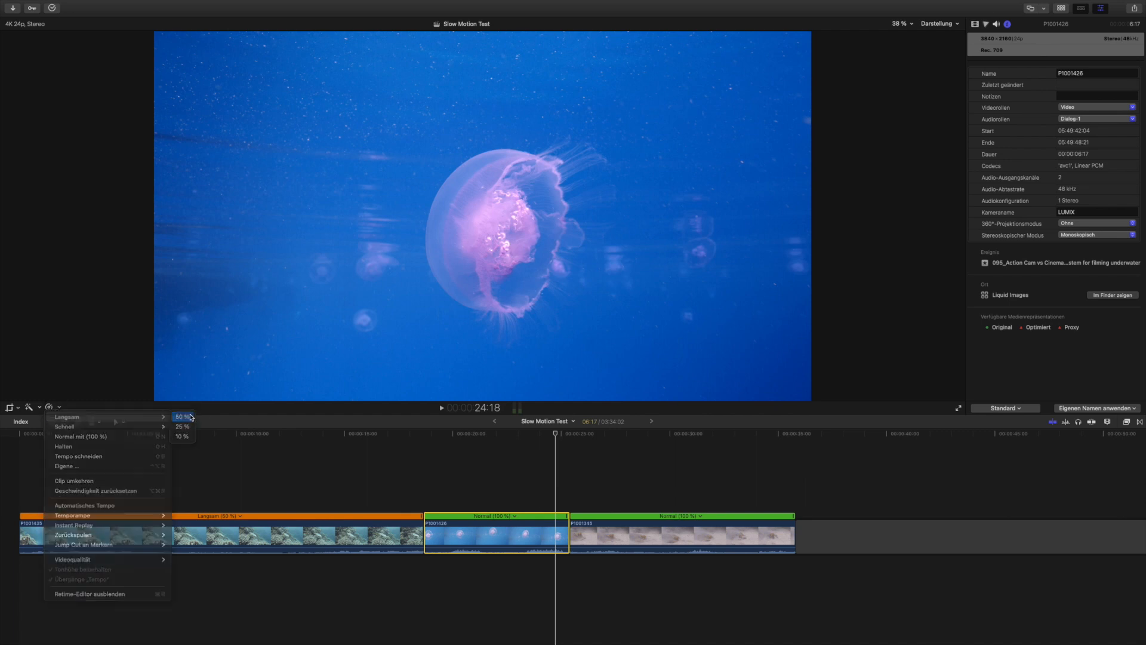
pyautogui.click(183, 417)
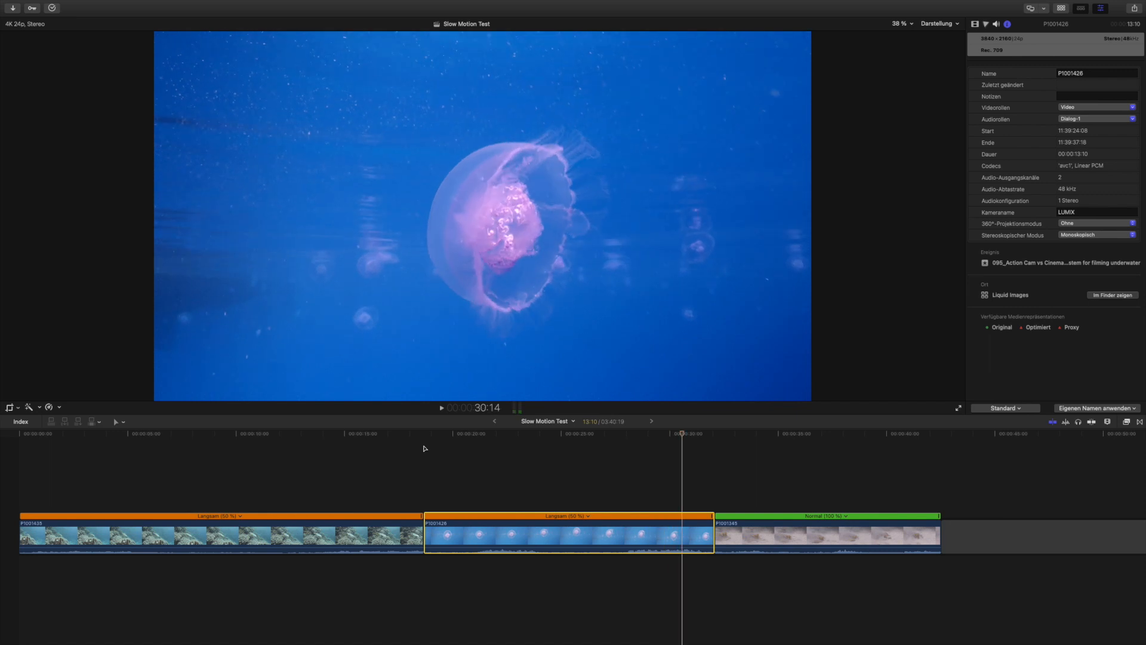
# Set the jellyfish clip's Videoqualität to Optischer Fluss and play through into the stingray clip.
pyautogui.click(38, 407)
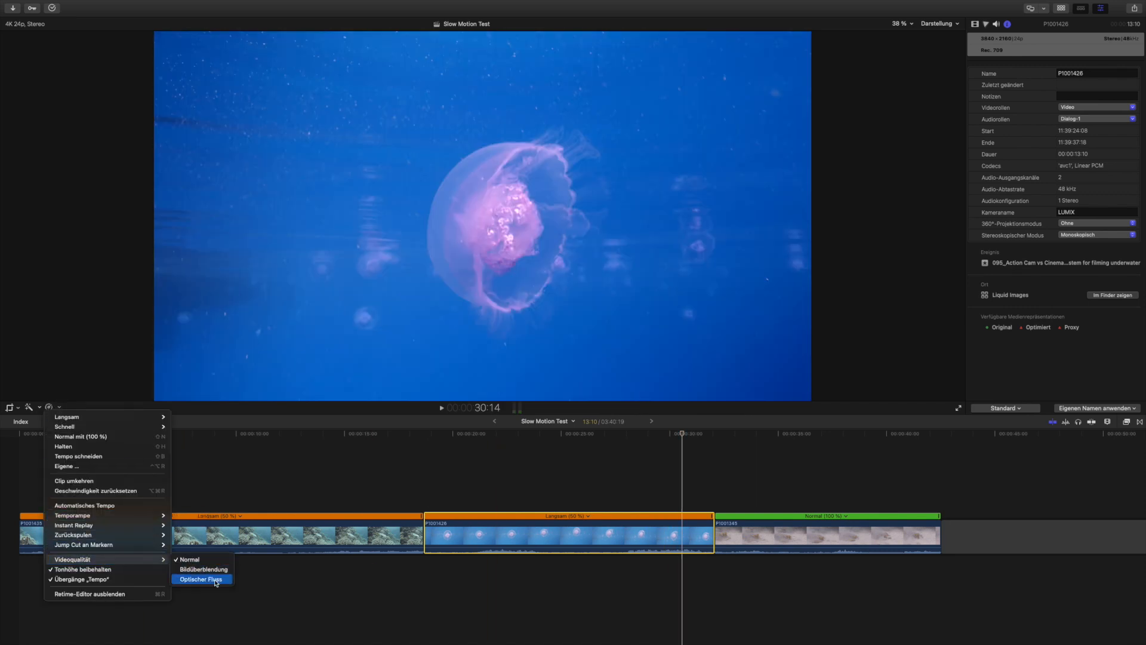
pyautogui.click(201, 577)
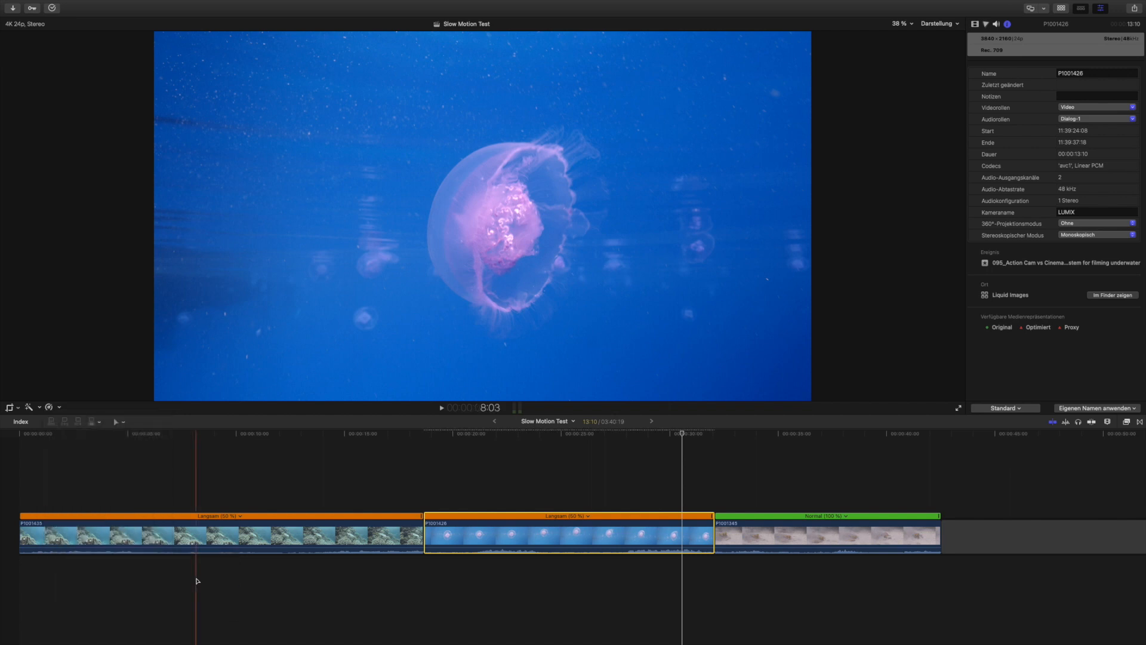
pyautogui.click(431, 432)
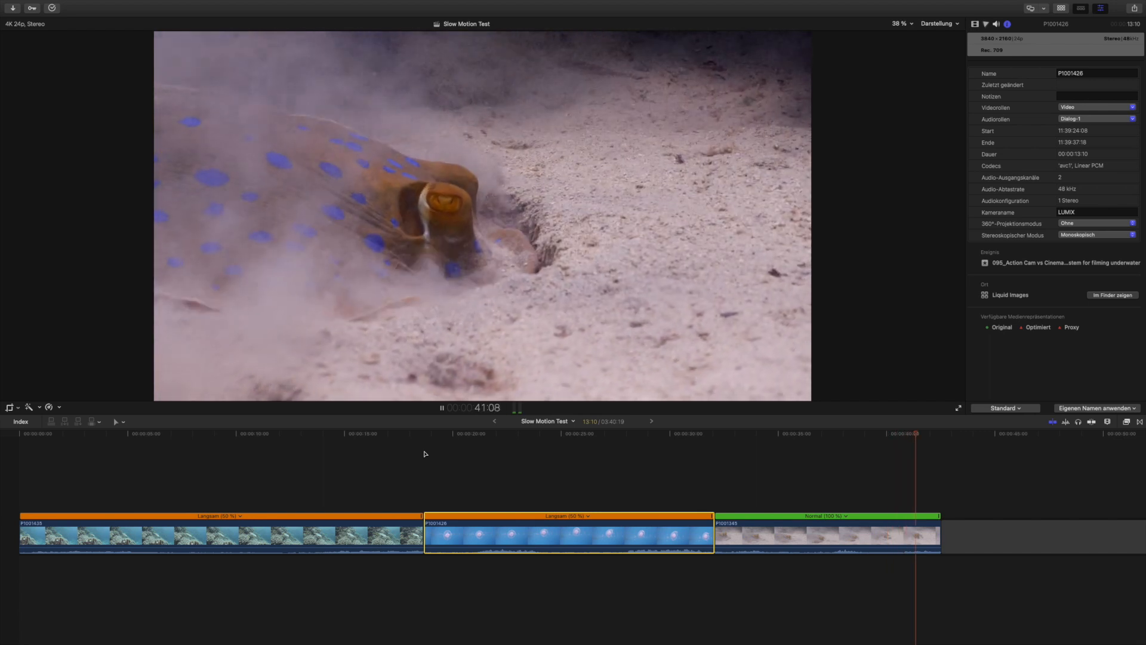
# Select the stingray clip, retime it to Langsam 50 % and play it back from inside the clip.
pyautogui.click(441, 407)
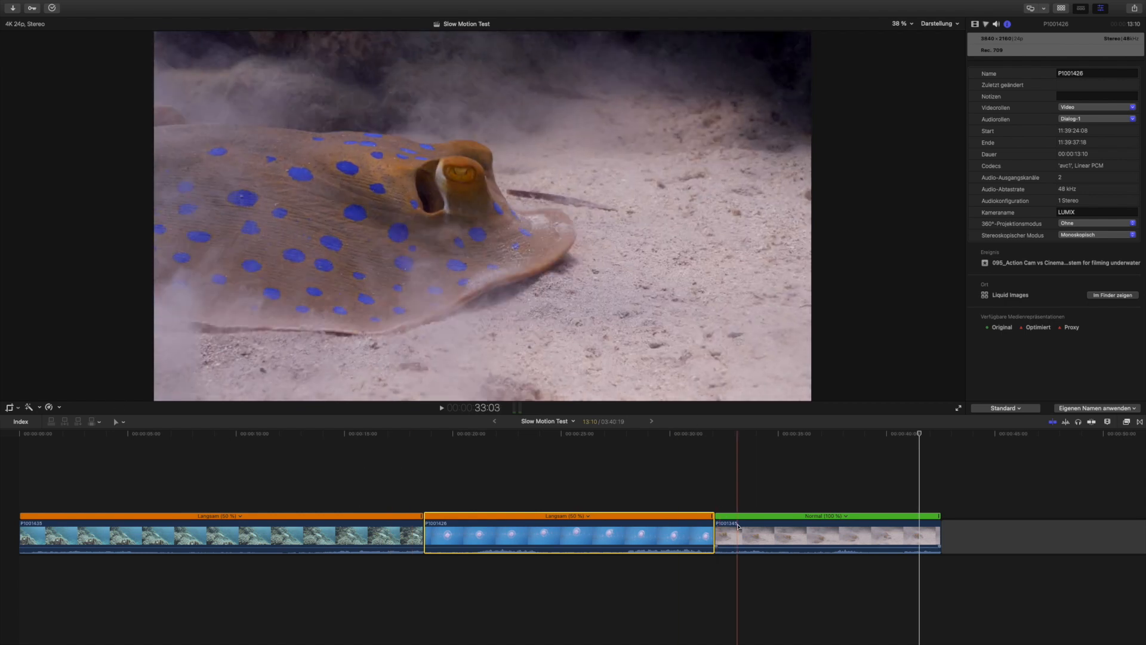
pyautogui.click(47, 407)
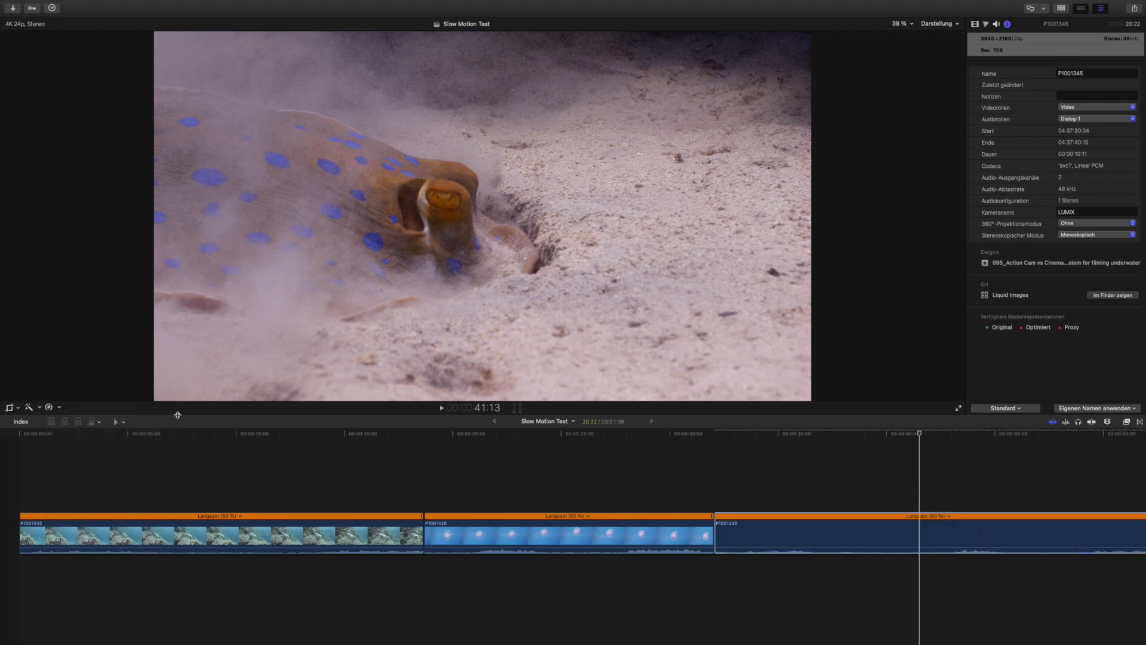
pyautogui.click(804, 534)
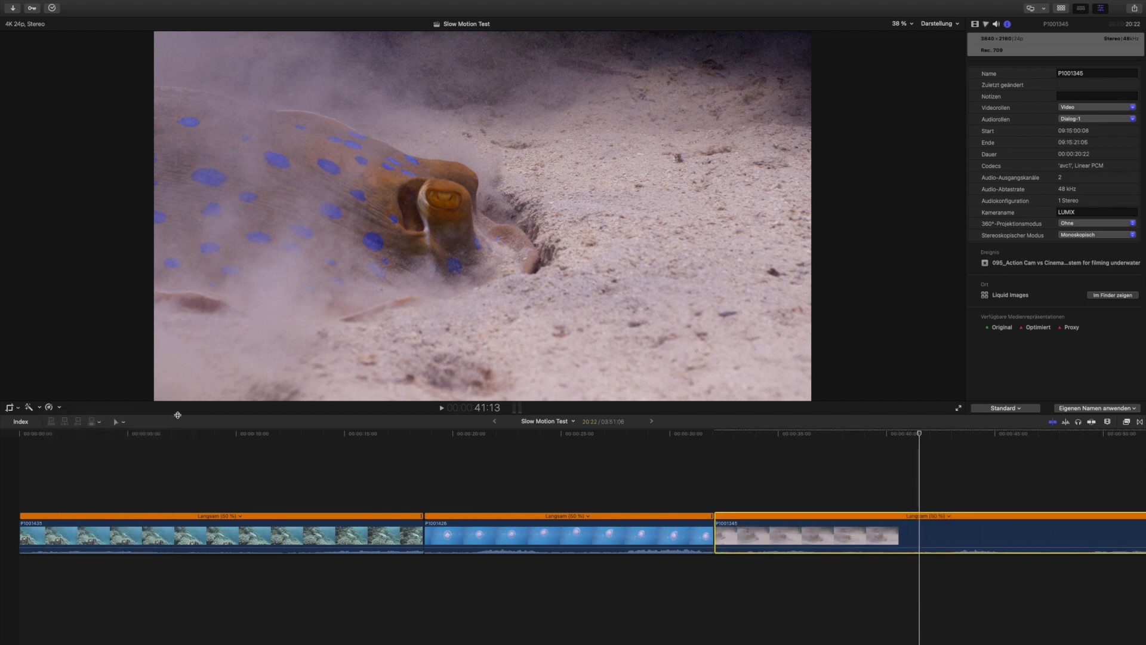
pyautogui.click(786, 432)
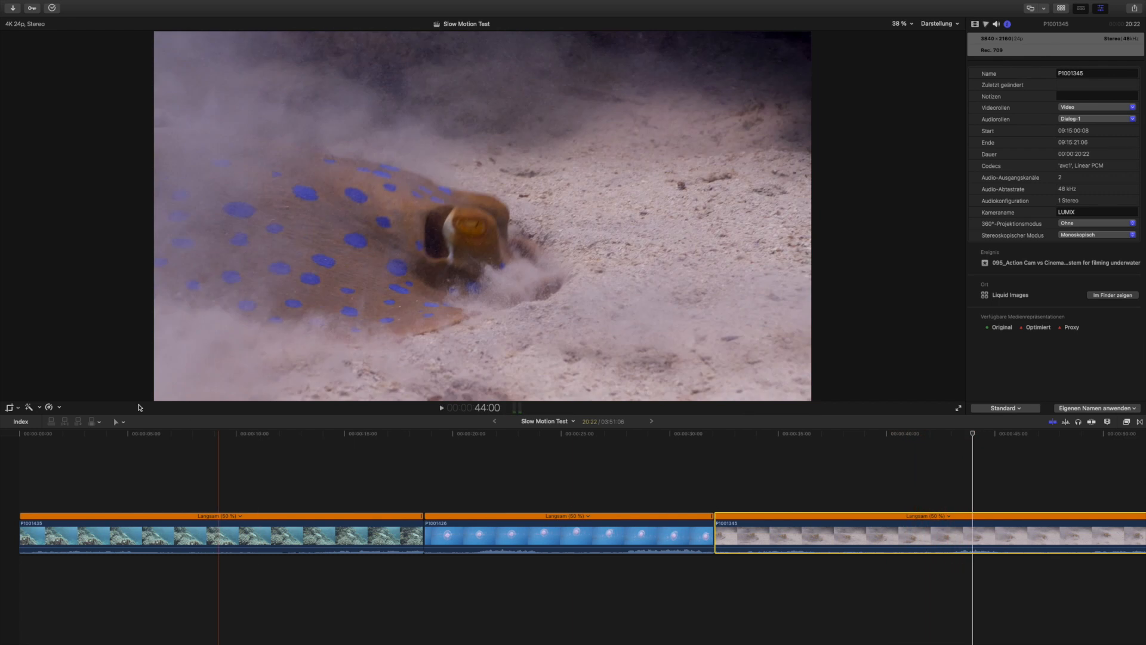
pyautogui.click(38, 407)
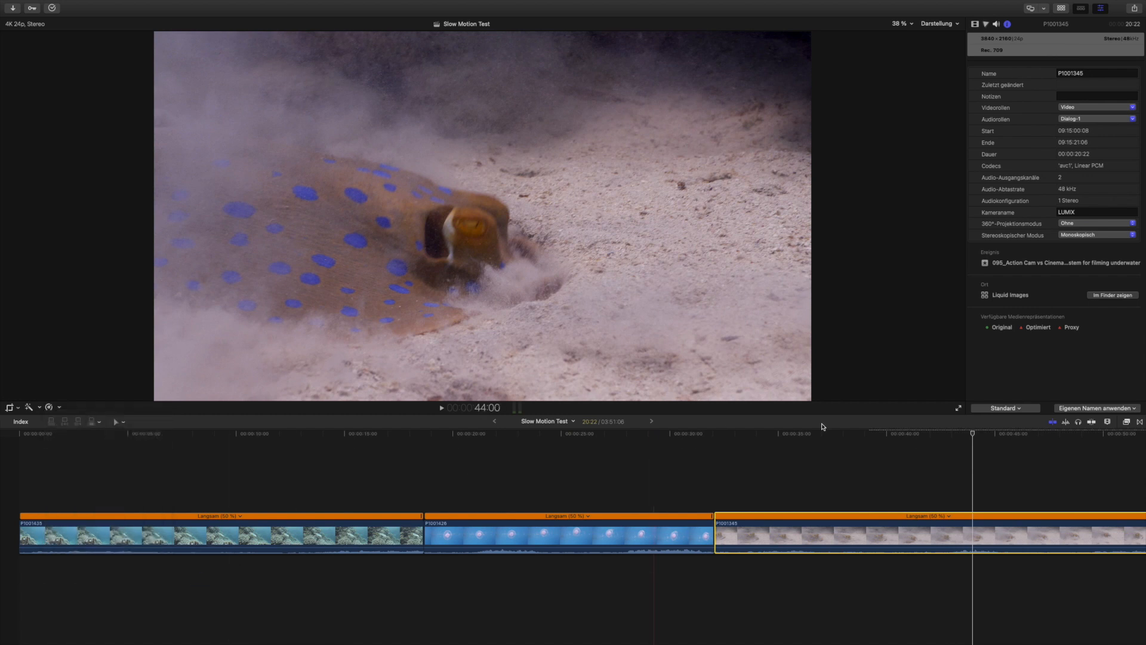
pyautogui.click(858, 432)
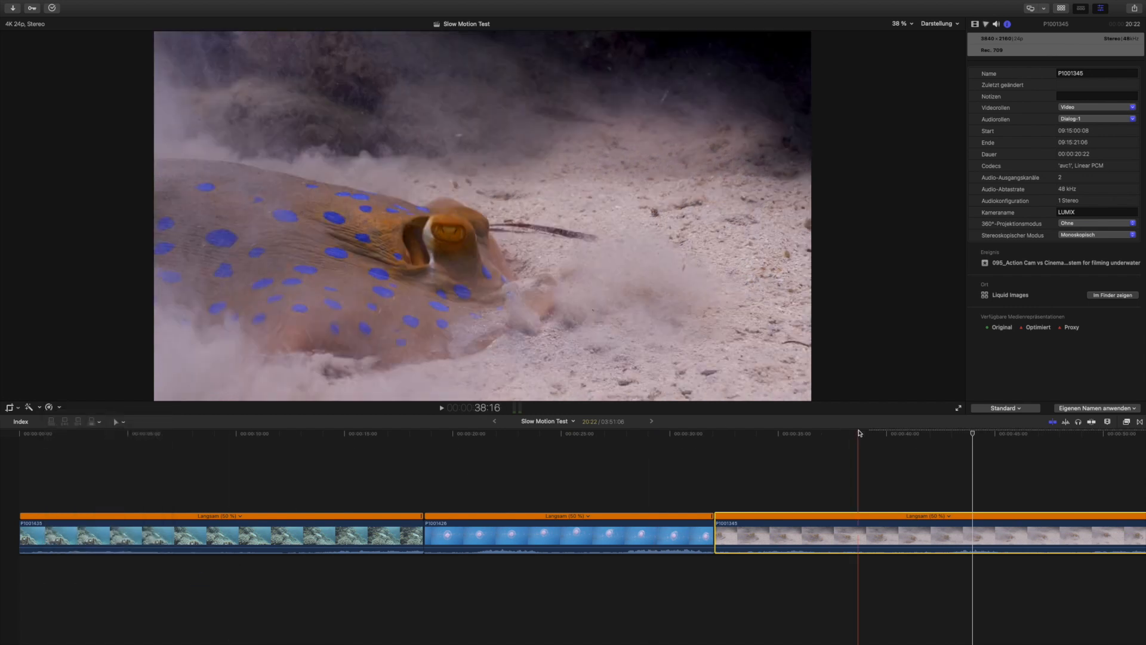